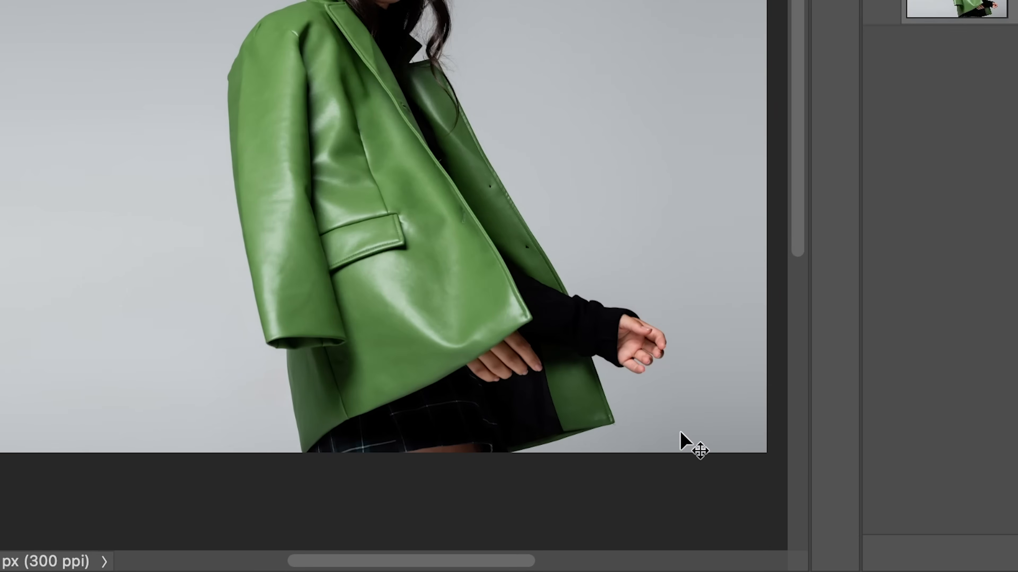
- Show the contextual task bar and begin Adjust Colors, adding a Hue/Saturation layer
right_click(683, 446)
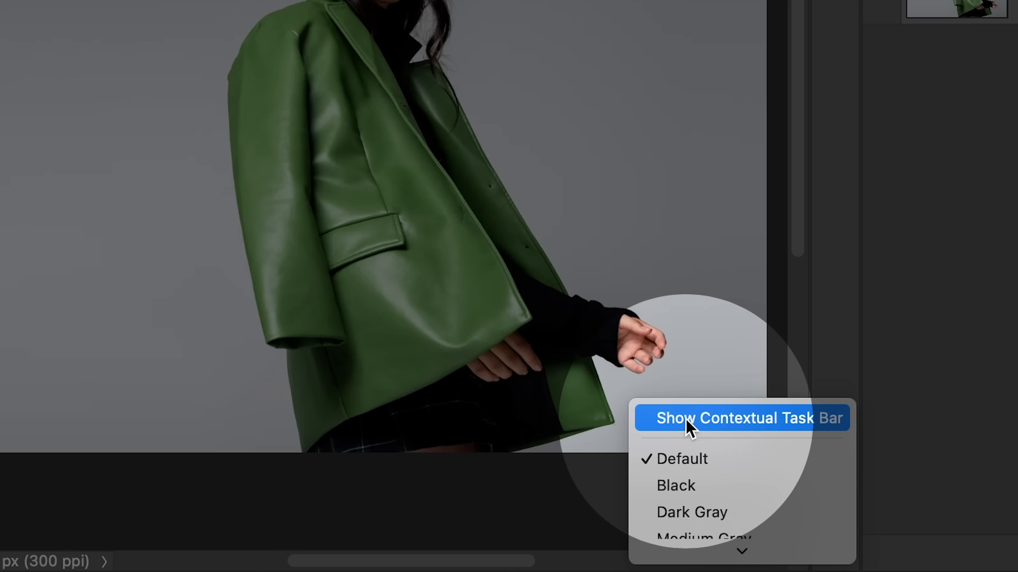
click(717, 419)
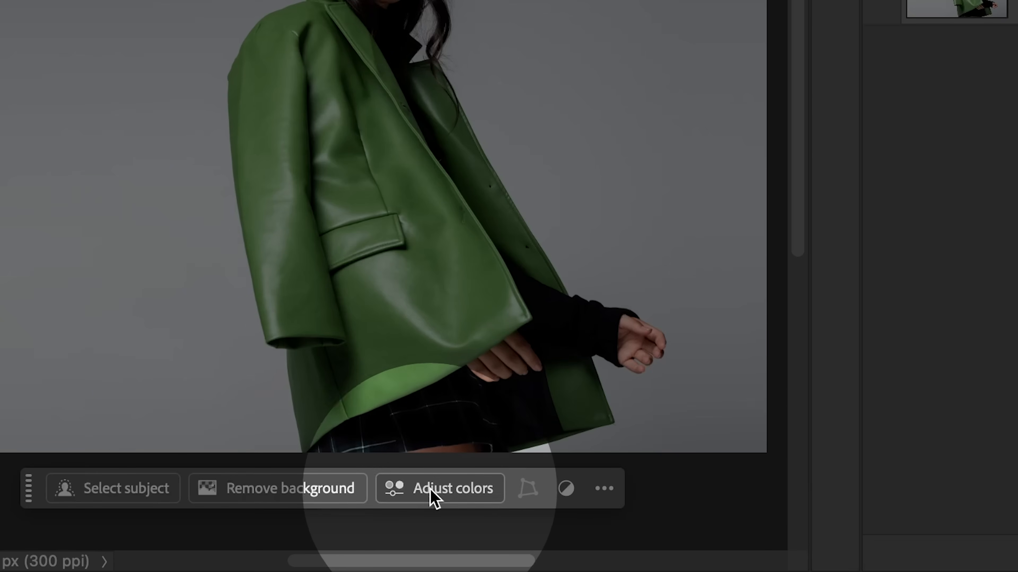
click(443, 489)
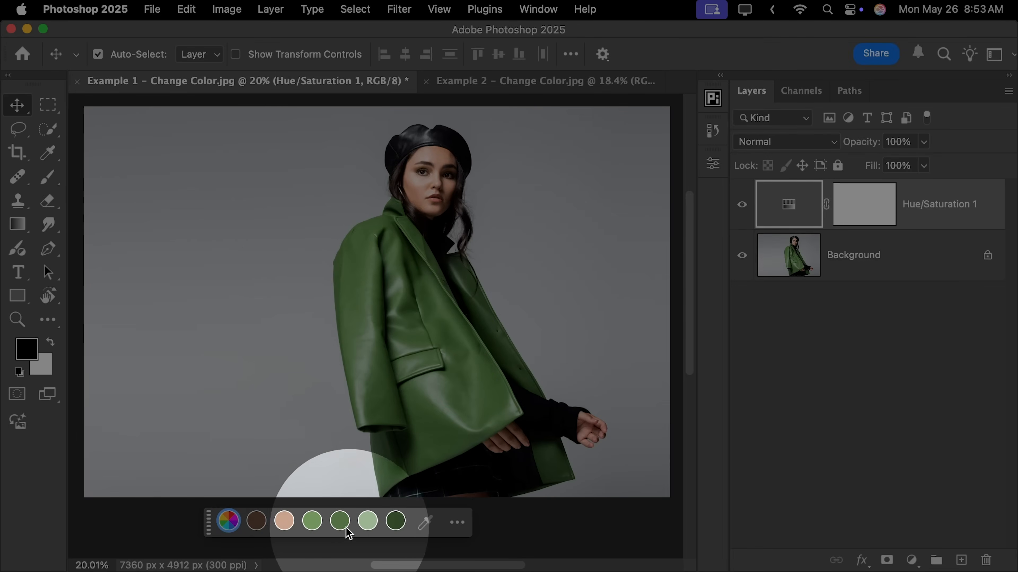
- Pick the jacket's green swatch, shift Hue to about +145 and Saturation to +26 for deep purple
click(340, 525)
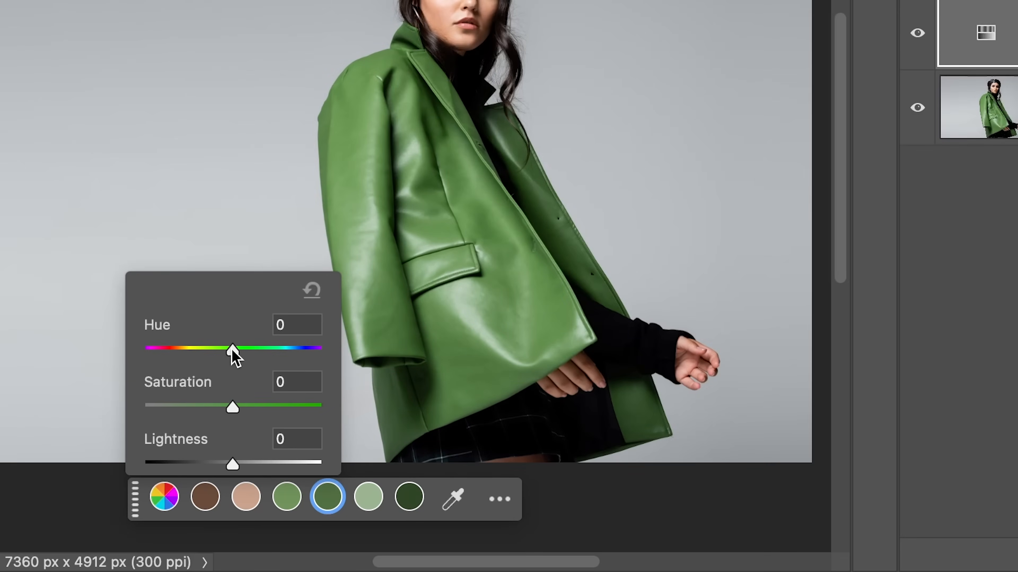
drag(233, 349, 148, 349)
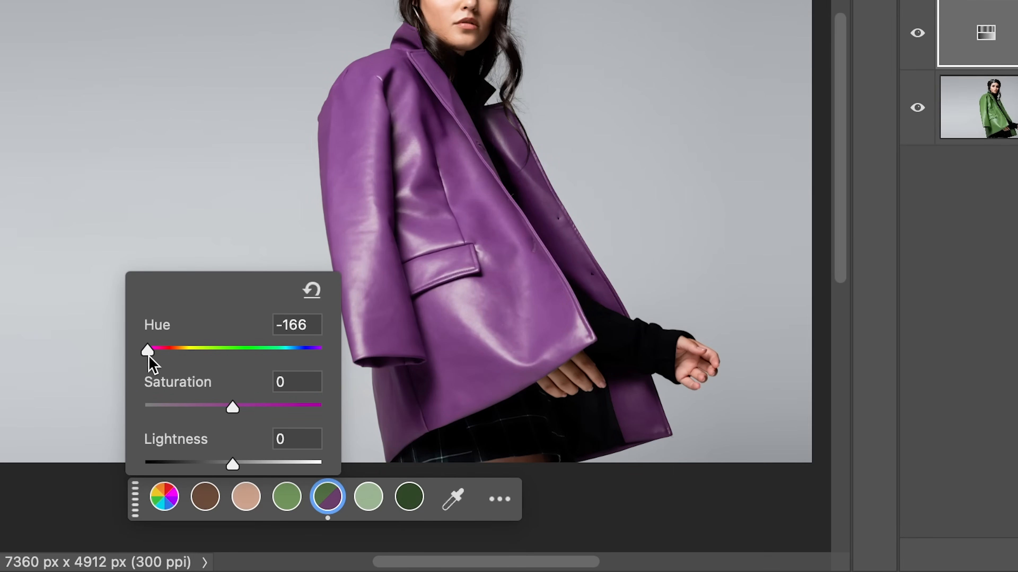
drag(148, 349, 272, 350)
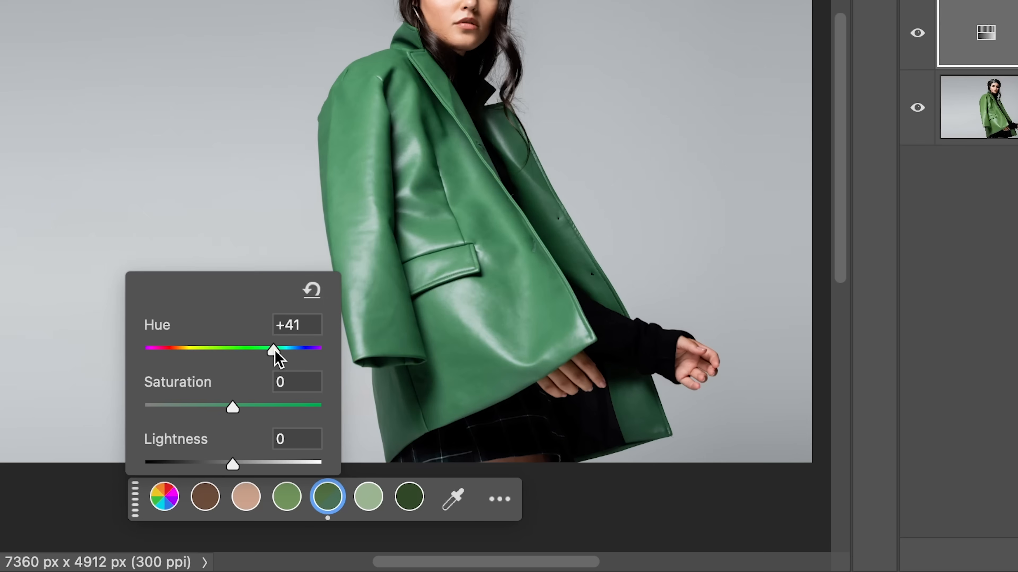
drag(272, 349, 310, 349)
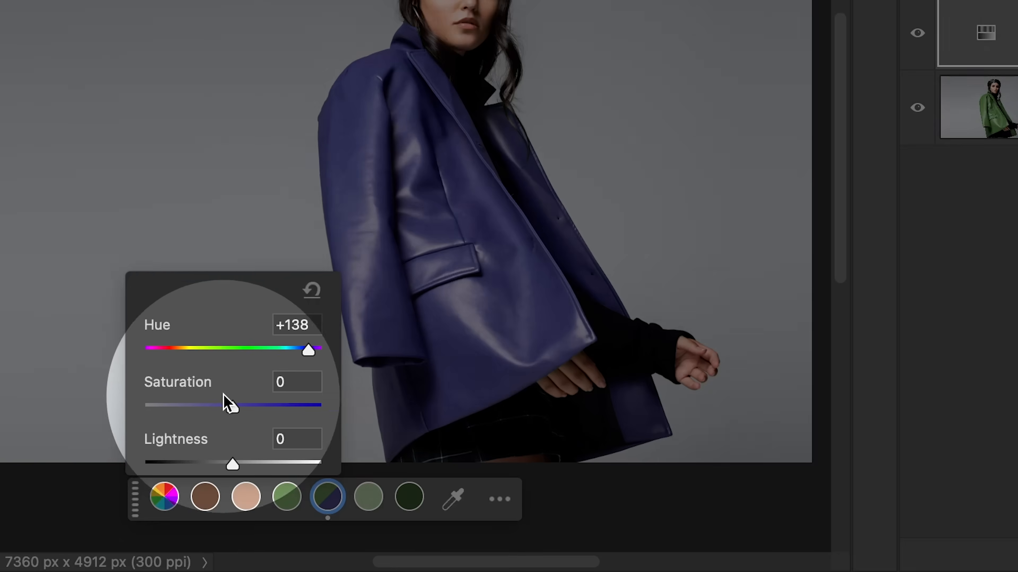
drag(209, 406, 254, 405)
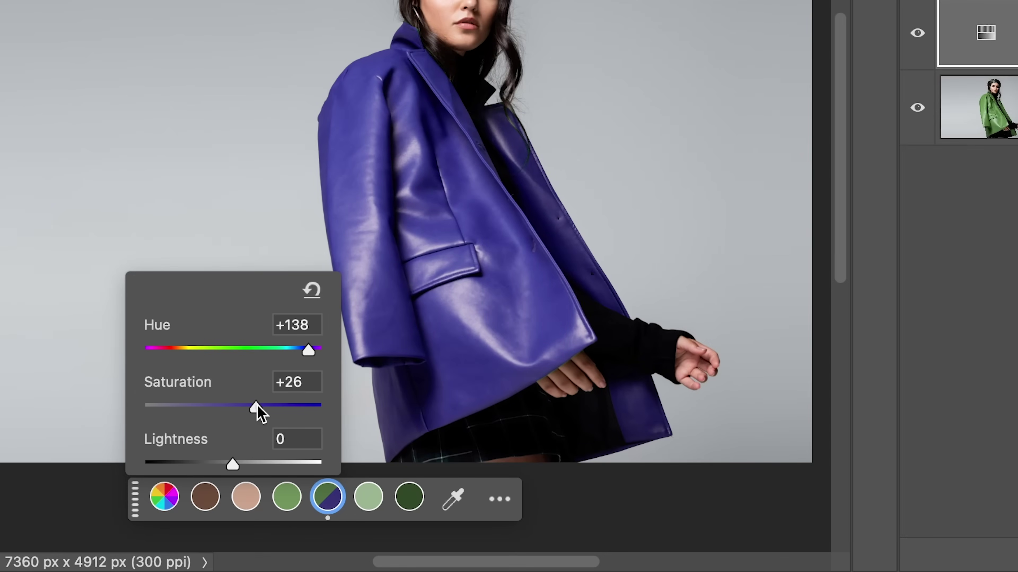
drag(308, 349, 312, 350)
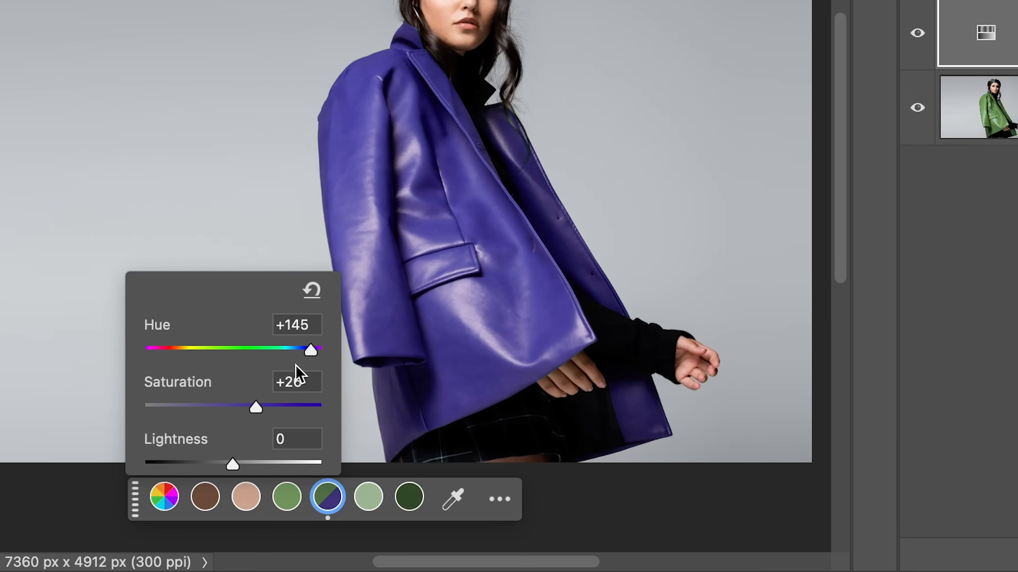
drag(231, 463, 141, 463)
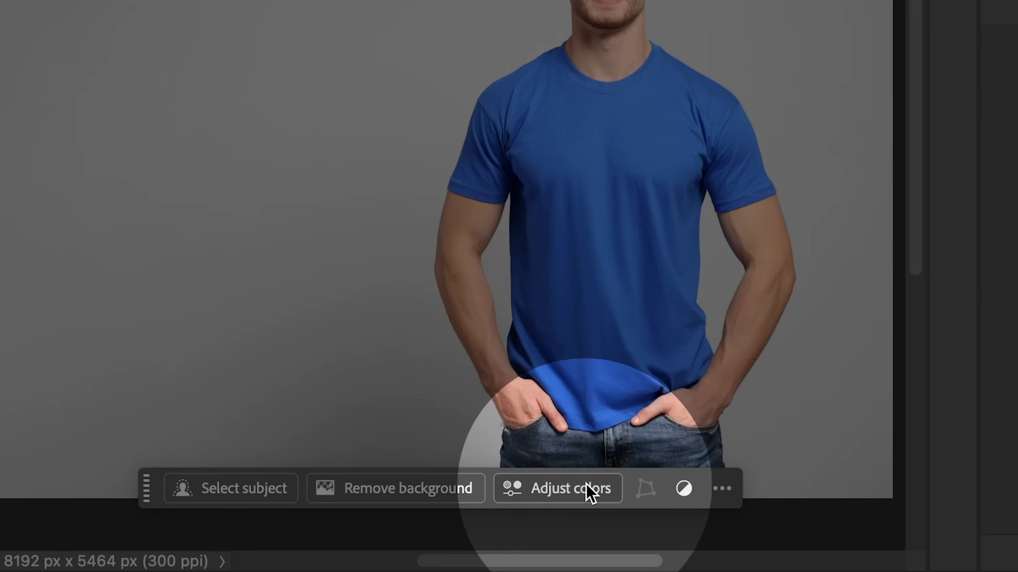
- Begin Adjust Colors on the Example 2 blue T-shirt photo
click(586, 492)
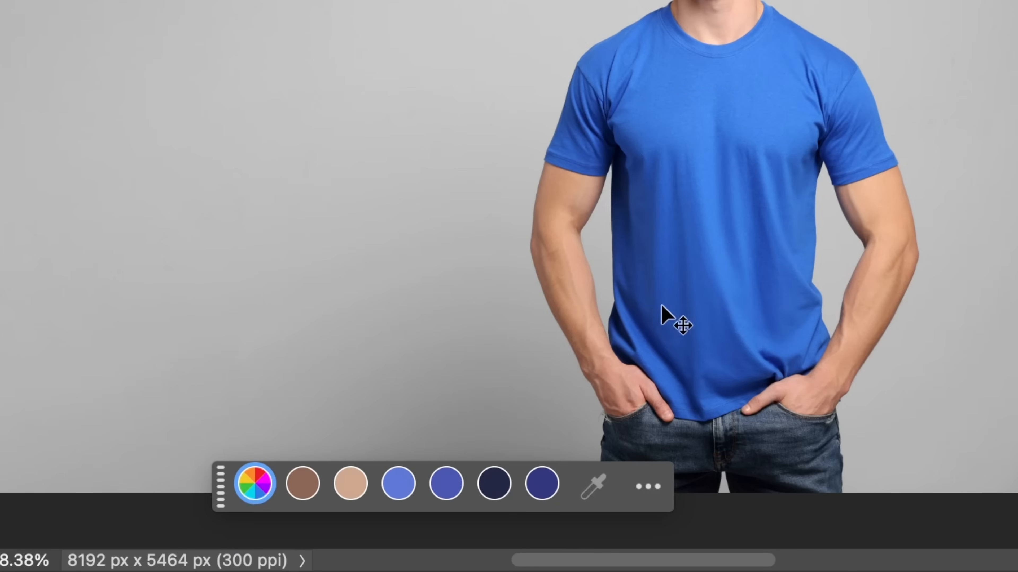
- Pick the T-shirt's dark blue swatch and push Hue far right until the shirt turns red
click(541, 486)
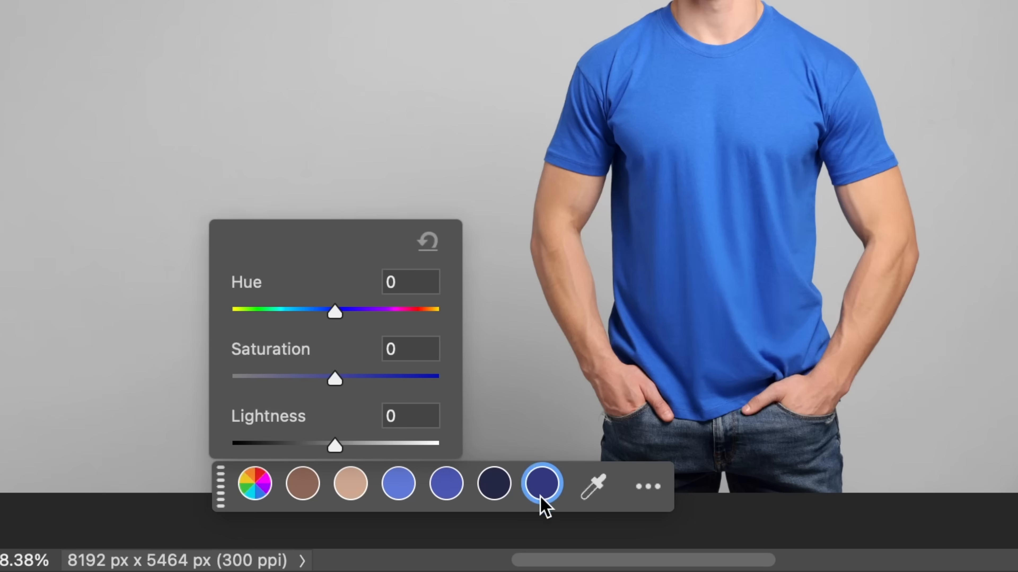
drag(334, 311, 386, 311)
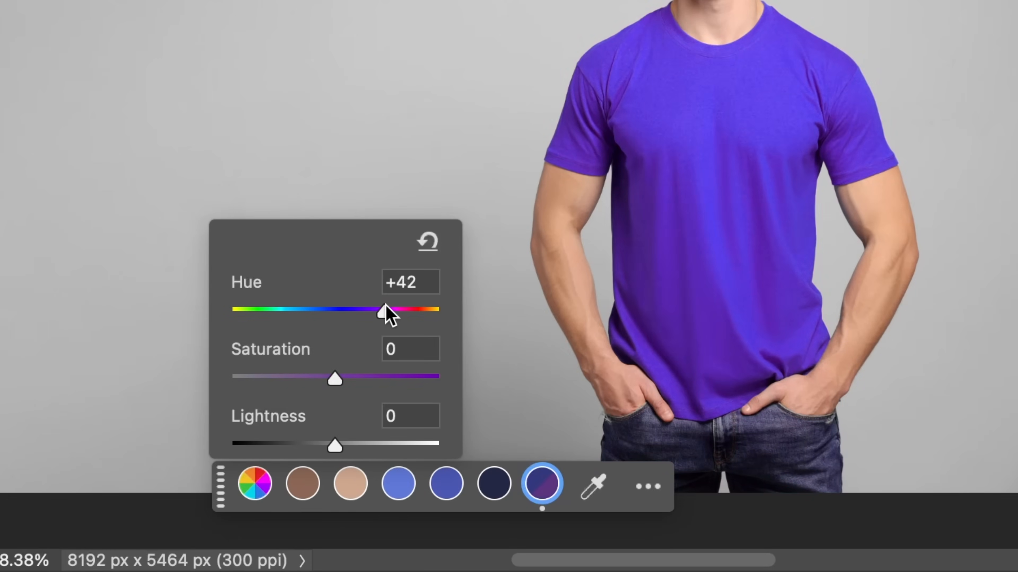
drag(386, 310, 399, 310)
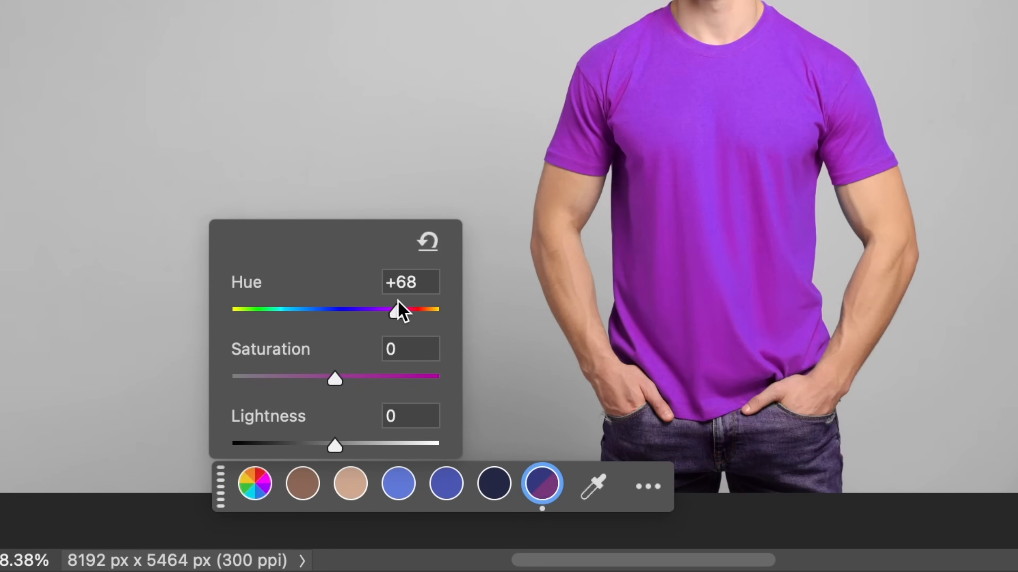
drag(399, 310, 437, 312)
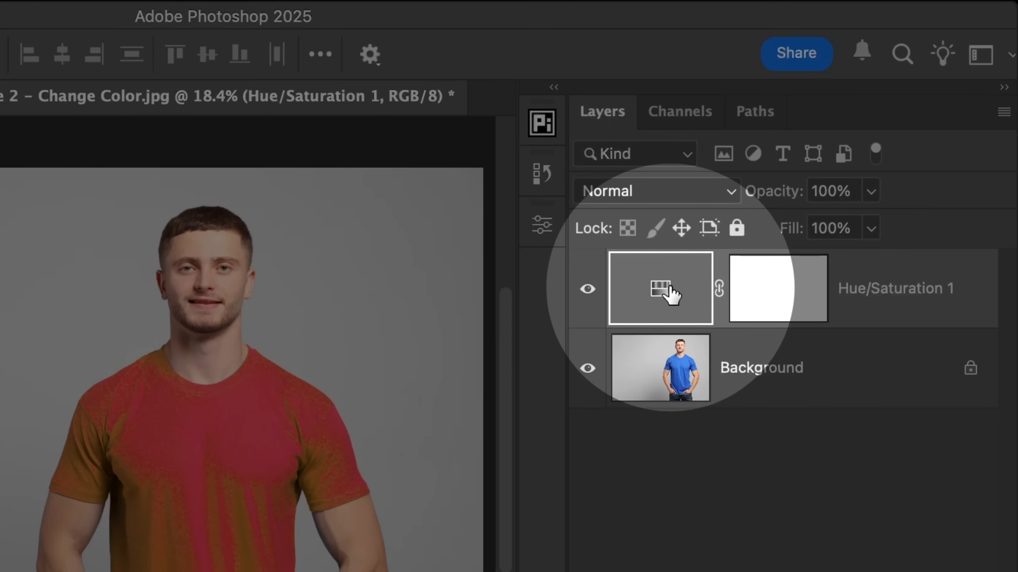
- Widen the Hue/Saturation blue range sliders so the whole T-shirt is covered
double_click(660, 288)
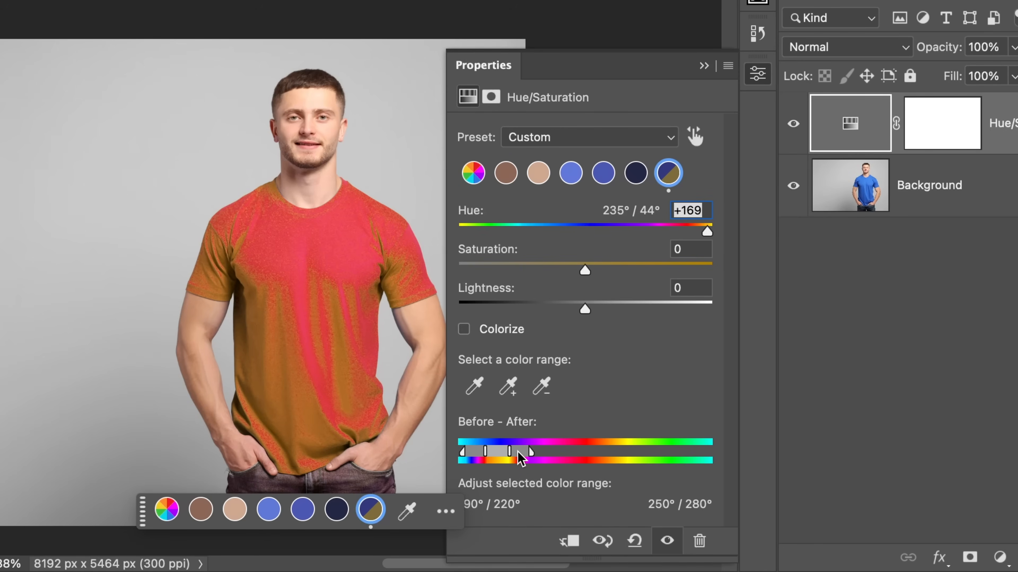
drag(527, 452, 538, 452)
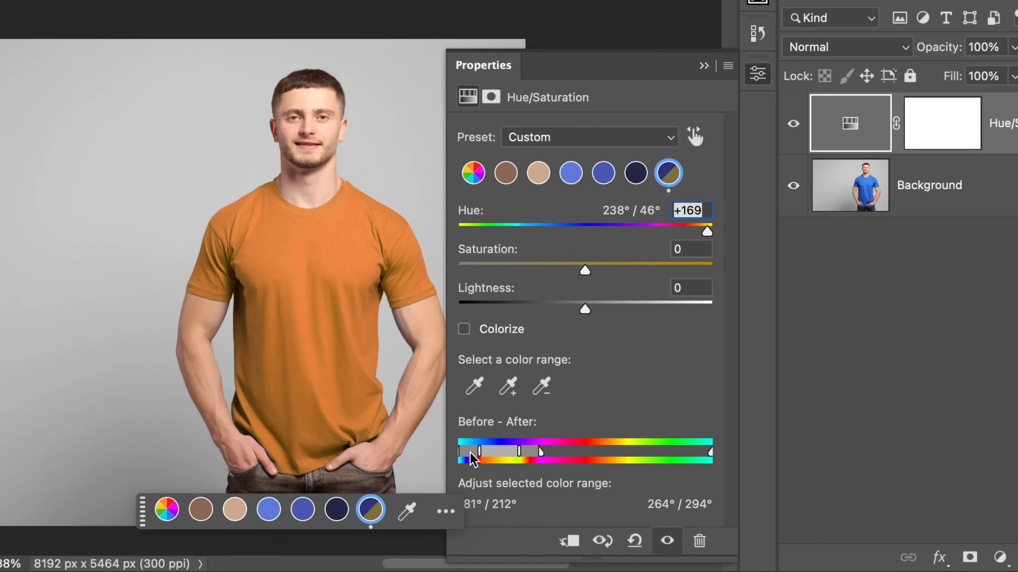
drag(706, 232, 688, 231)
text(0)
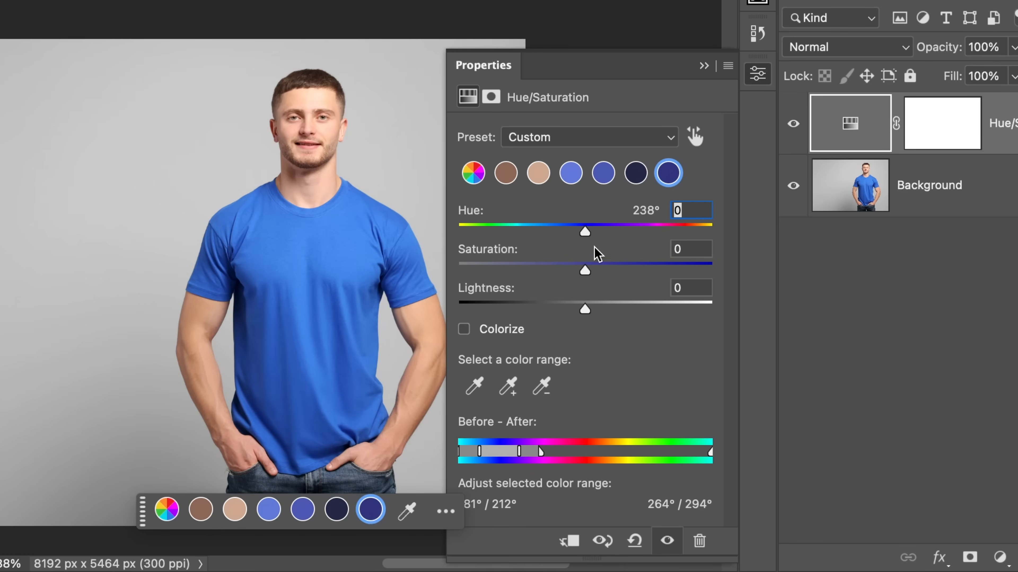
- Raise Lightness to +100 so the T-shirt becomes white
drag(584, 309, 711, 309)
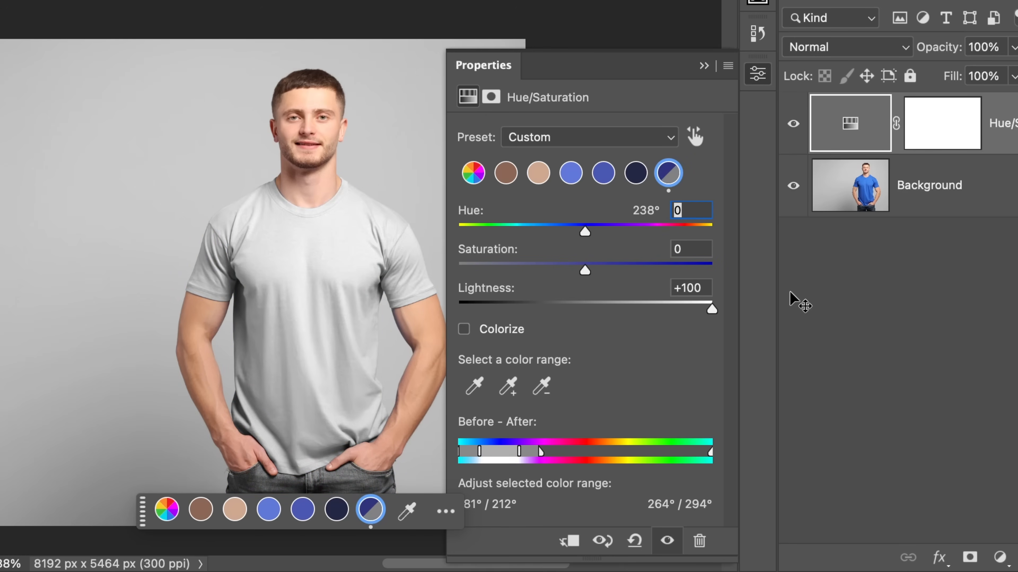